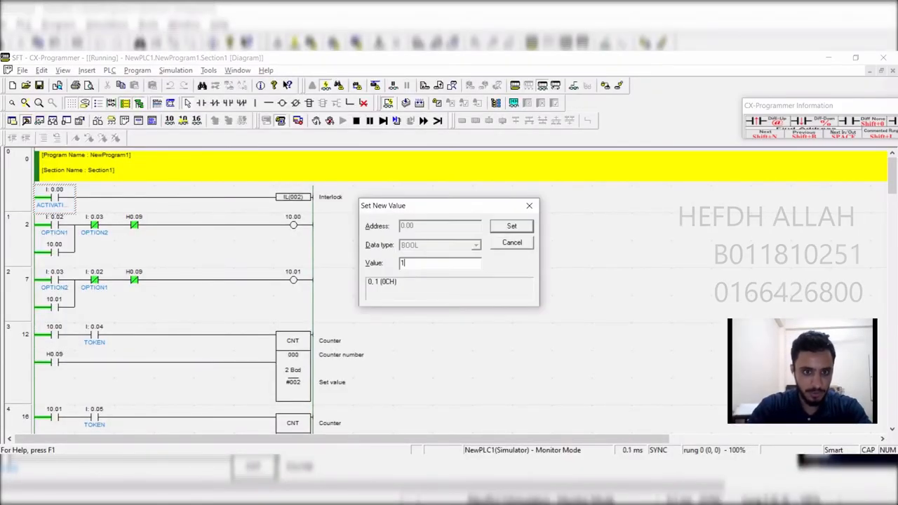
Force ACTIVATE 0.00 on with option 1 selected, then force TOKEN 0.04 on so the counter rung energizes.
click(511, 225)
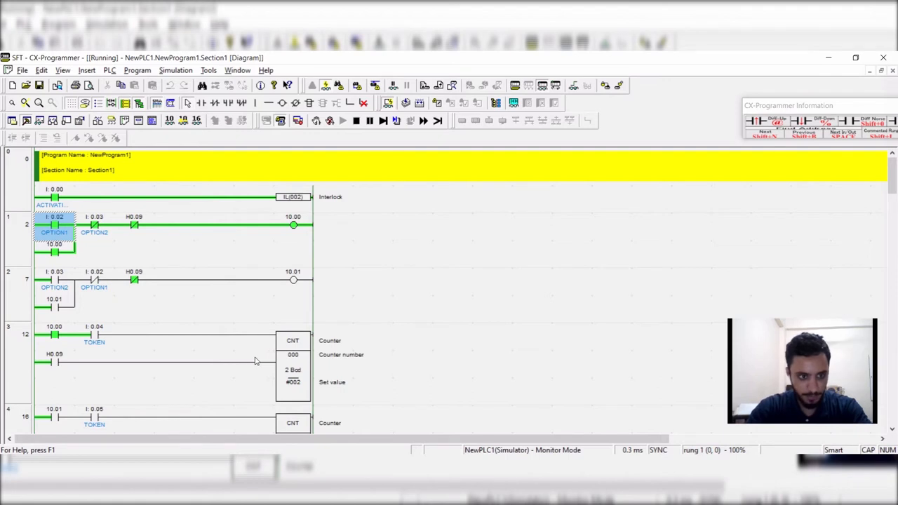
mouse_move(112, 341)
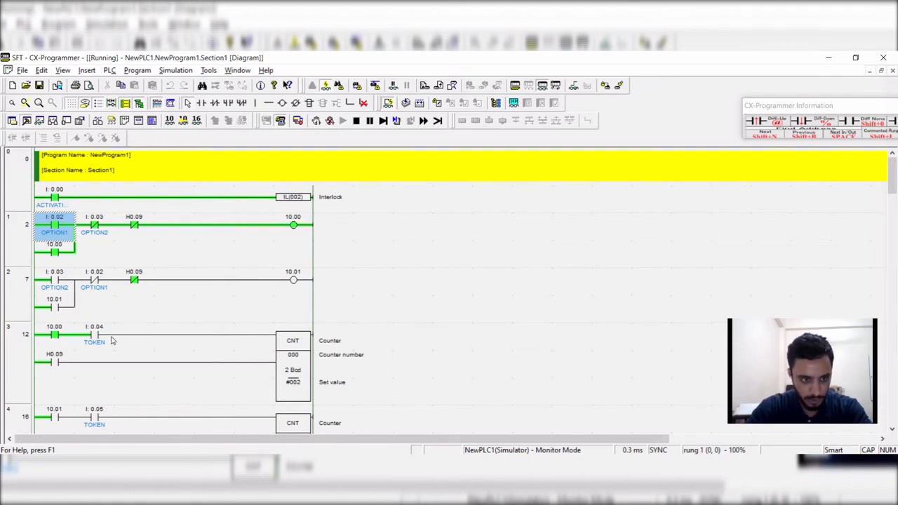
scroll(down, 3)
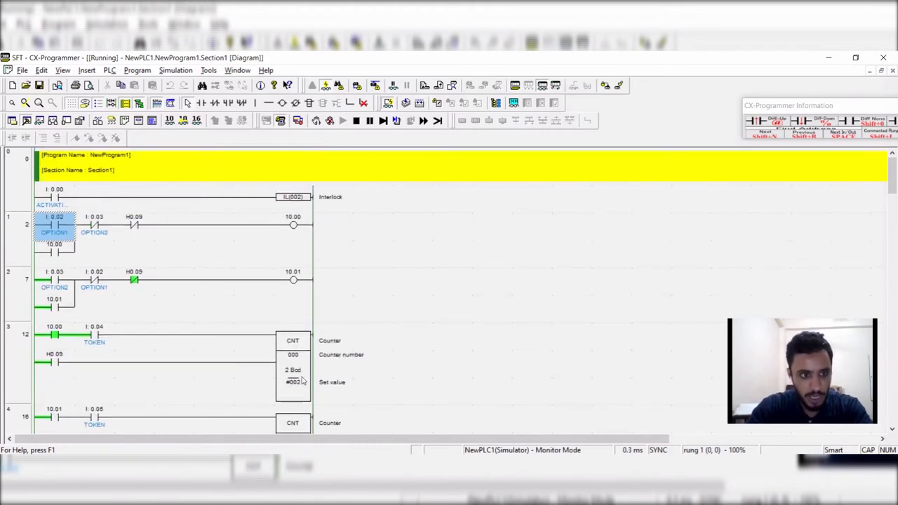
double_click(94, 336)
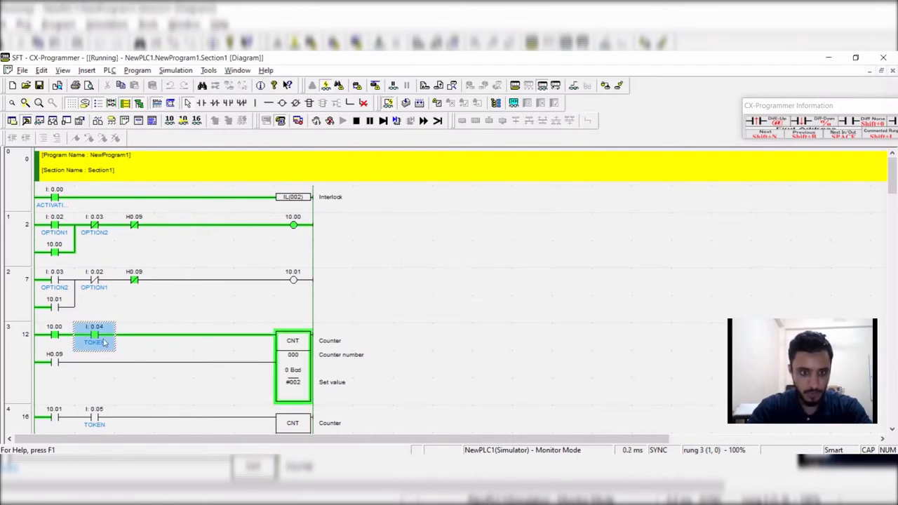
scroll(down, 3)
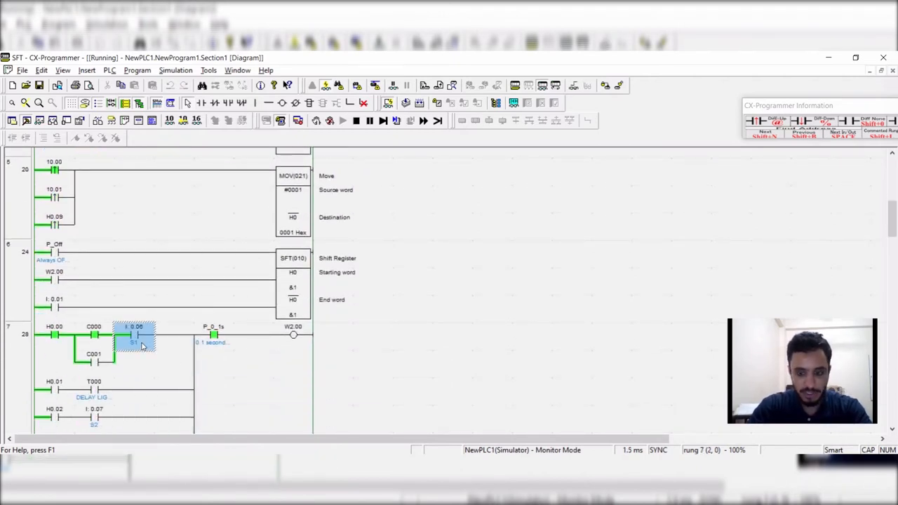
Force sensor S1 (0.06) on so the shift register advances and the move destination reads 0002 Hex.
double_click(134, 334)
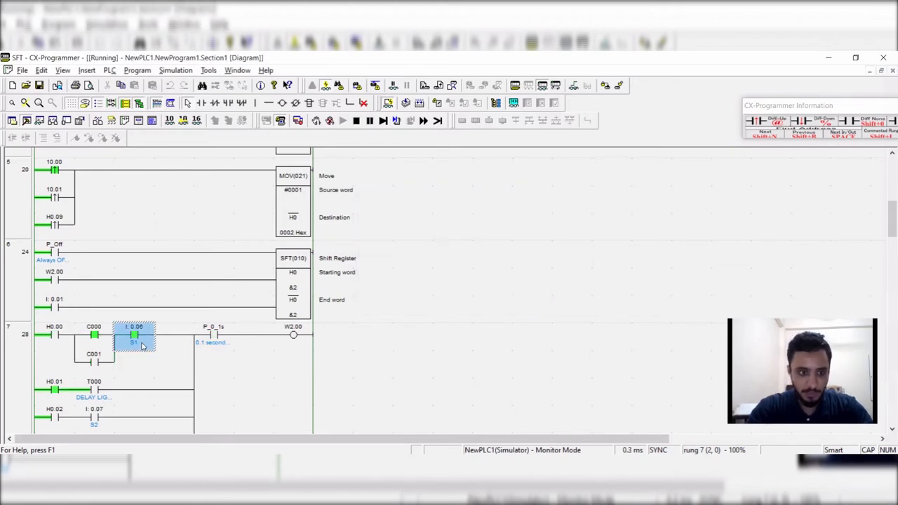
scroll(down, 3)
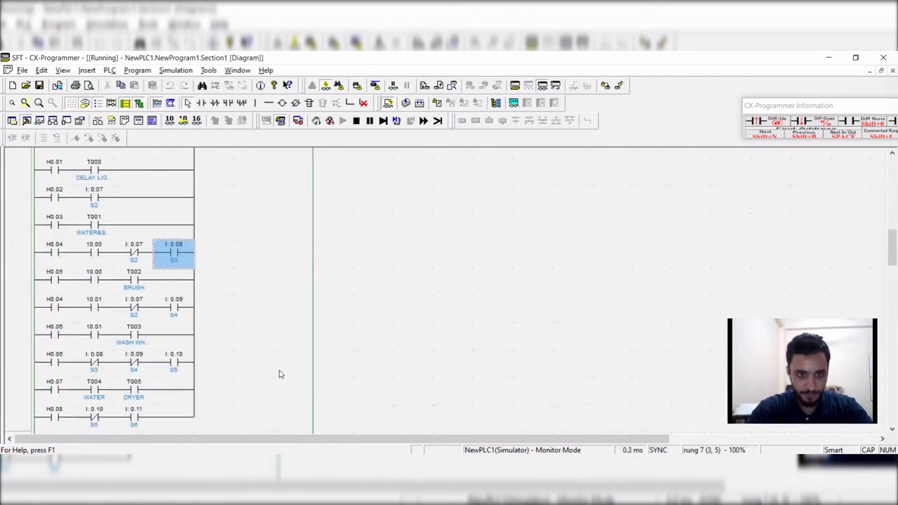
Force washing-station sensor 0.10 to 1 and set sensor 0.11, energizing the conveyor output.
scroll(down, 3)
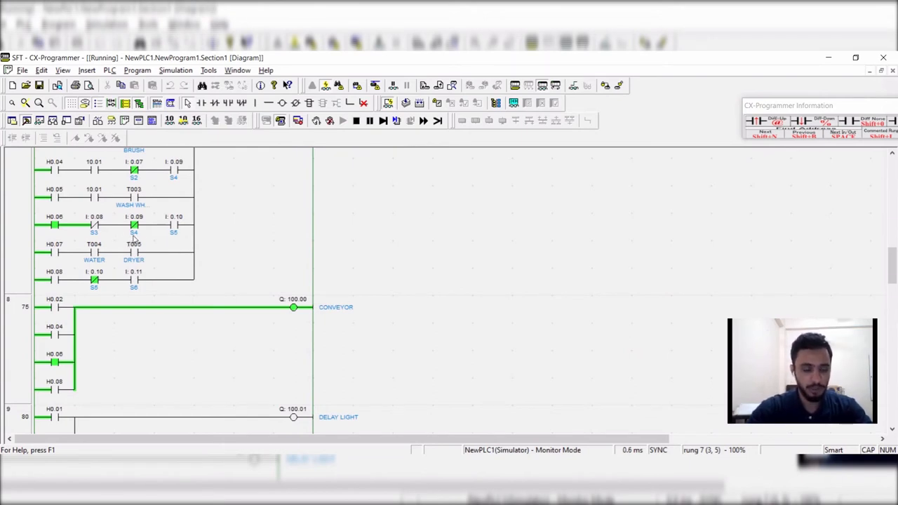
mouse_move(208, 224)
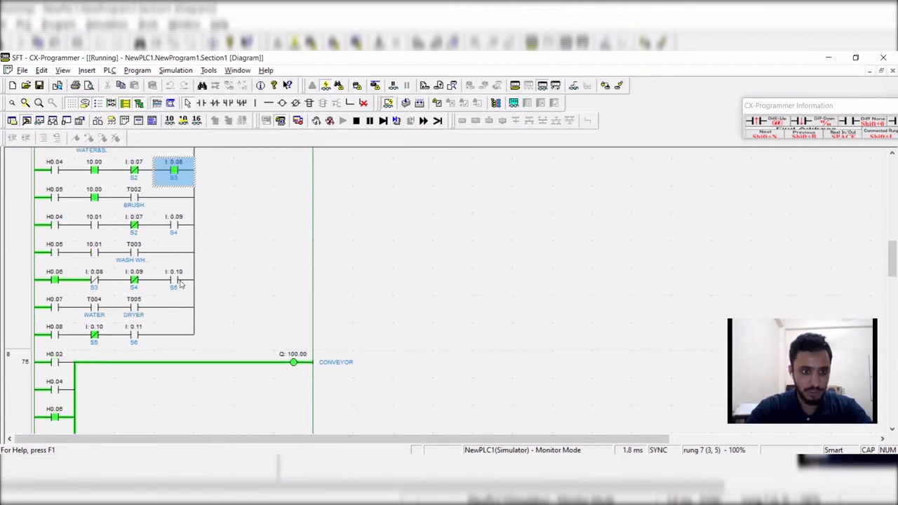
double_click(174, 171)
text(1)
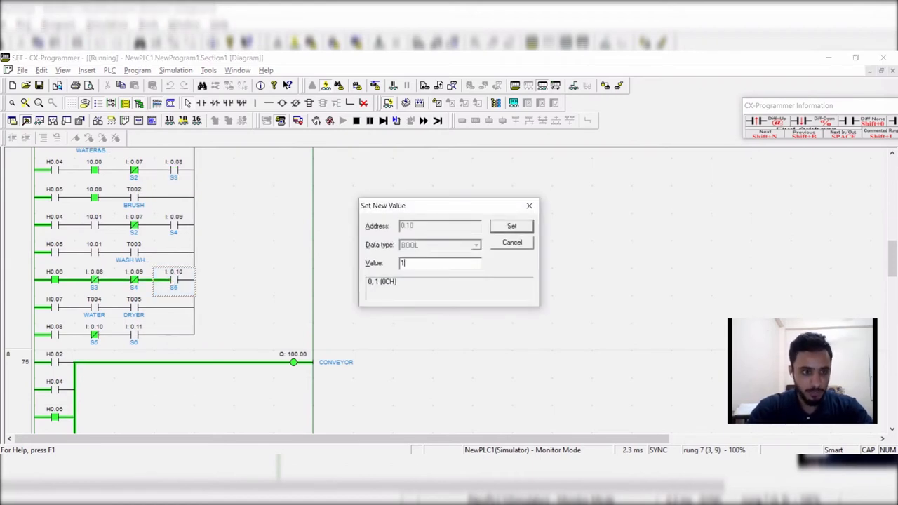
click(511, 224)
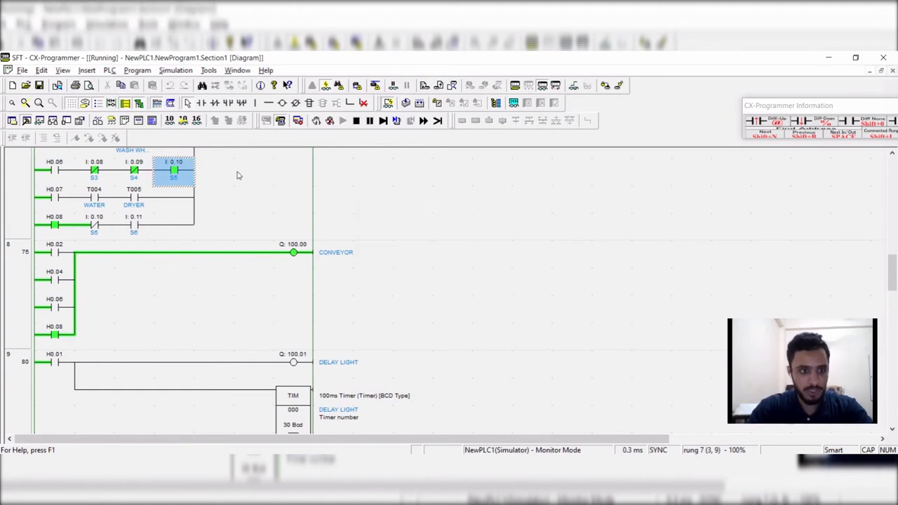
double_click(133, 225)
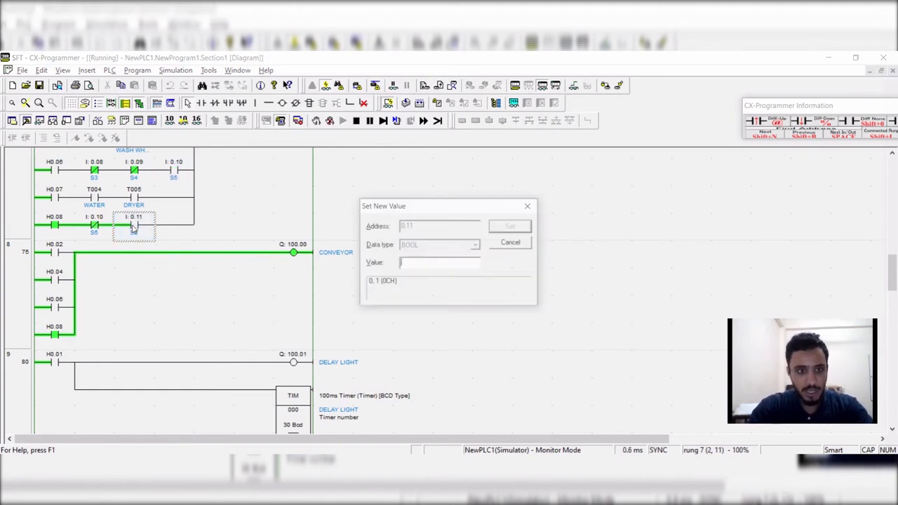
click(511, 242)
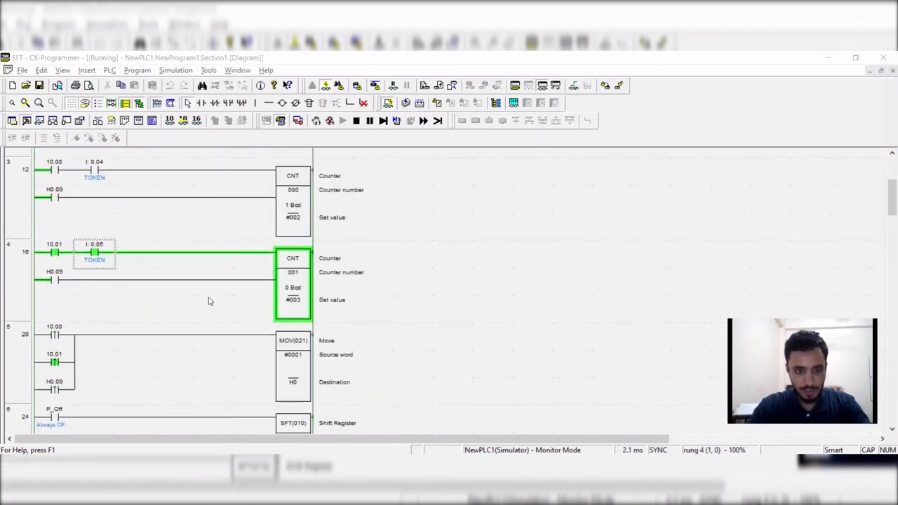
Force sensor 0.06 to 1 again so the move destination changes from 0001 to 0002 Hex.
scroll(down, 3)
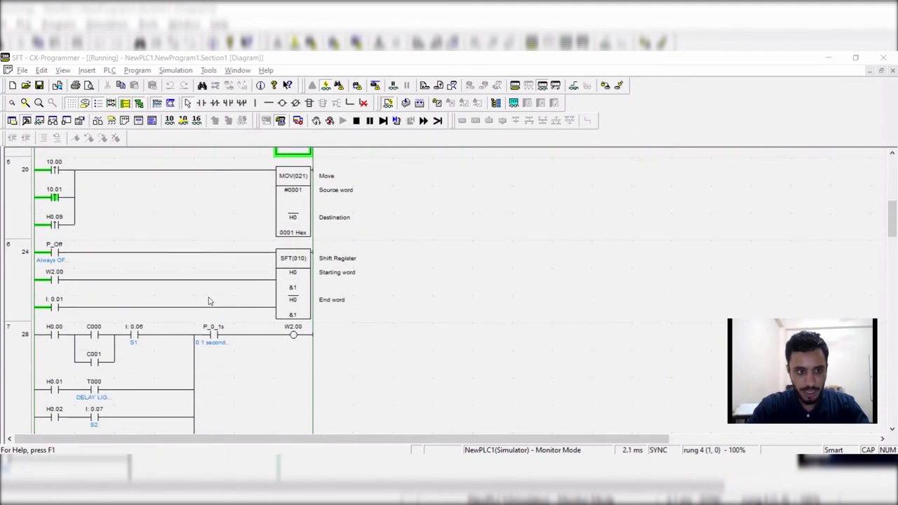
double_click(135, 334)
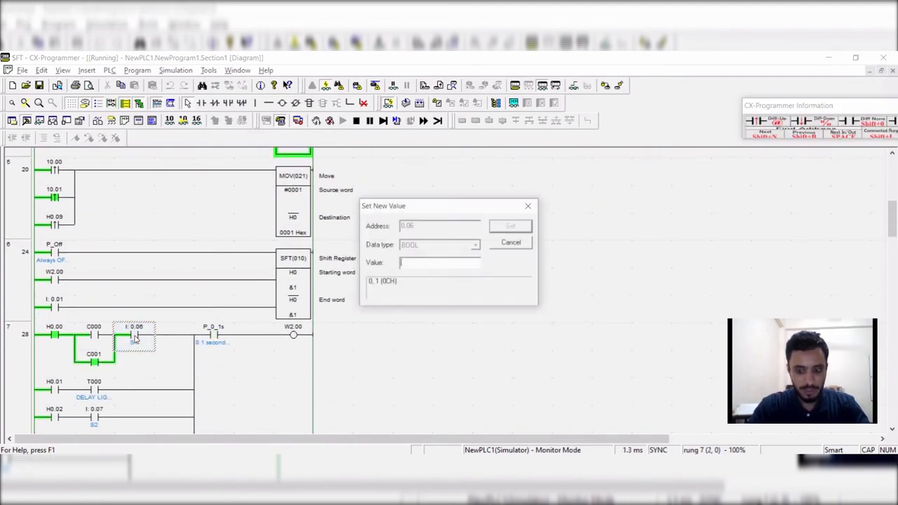
click(511, 225)
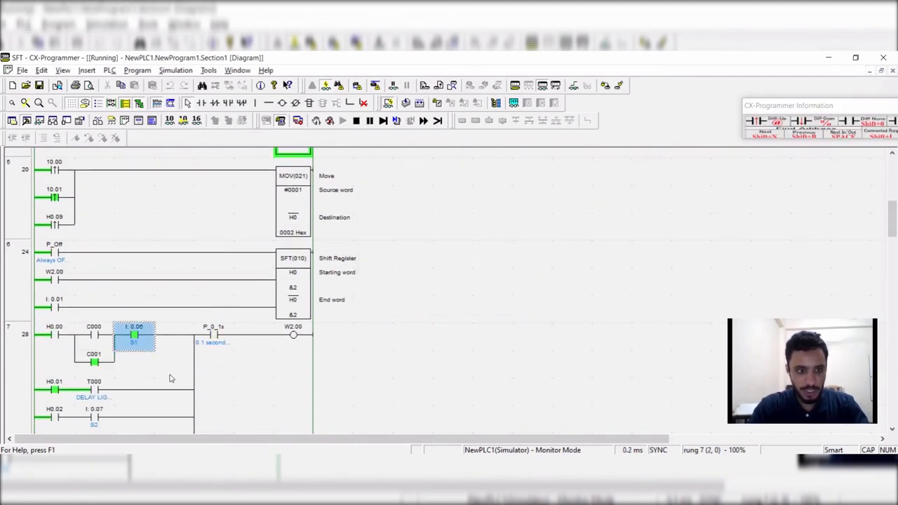
scroll(down, 3)
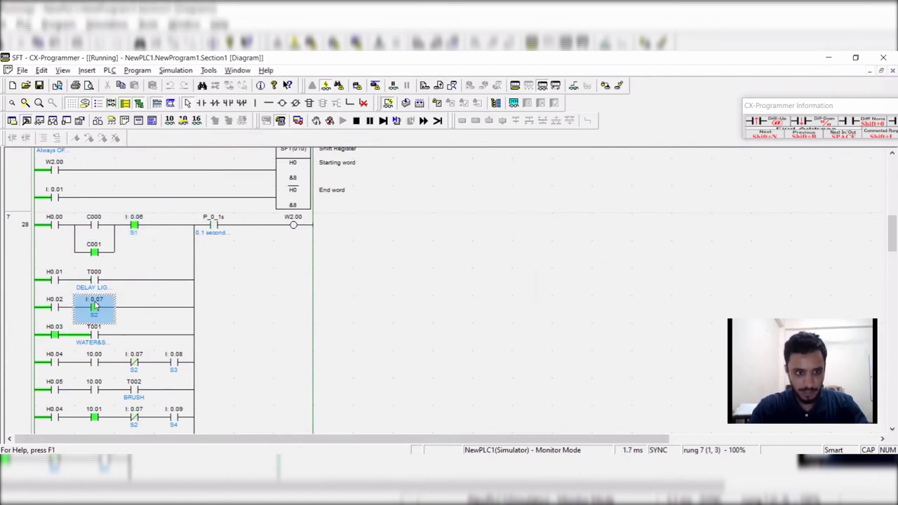
mouse_move(176, 386)
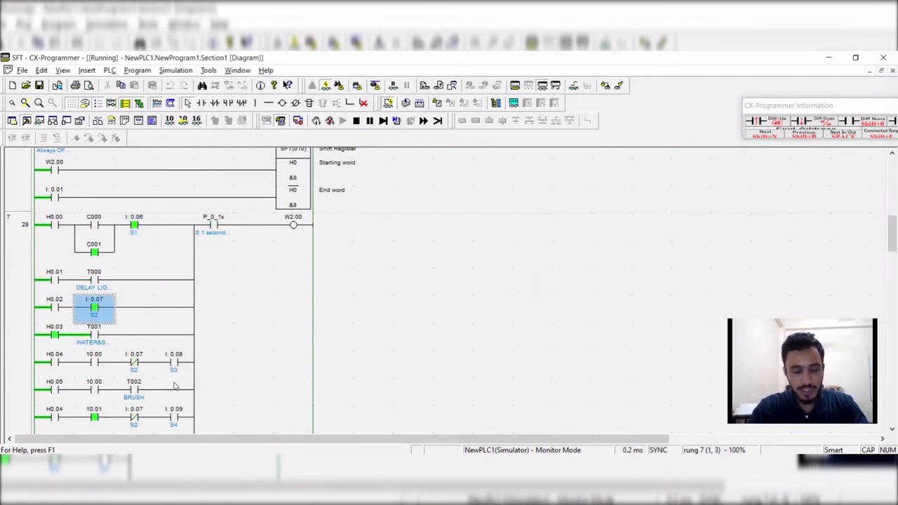